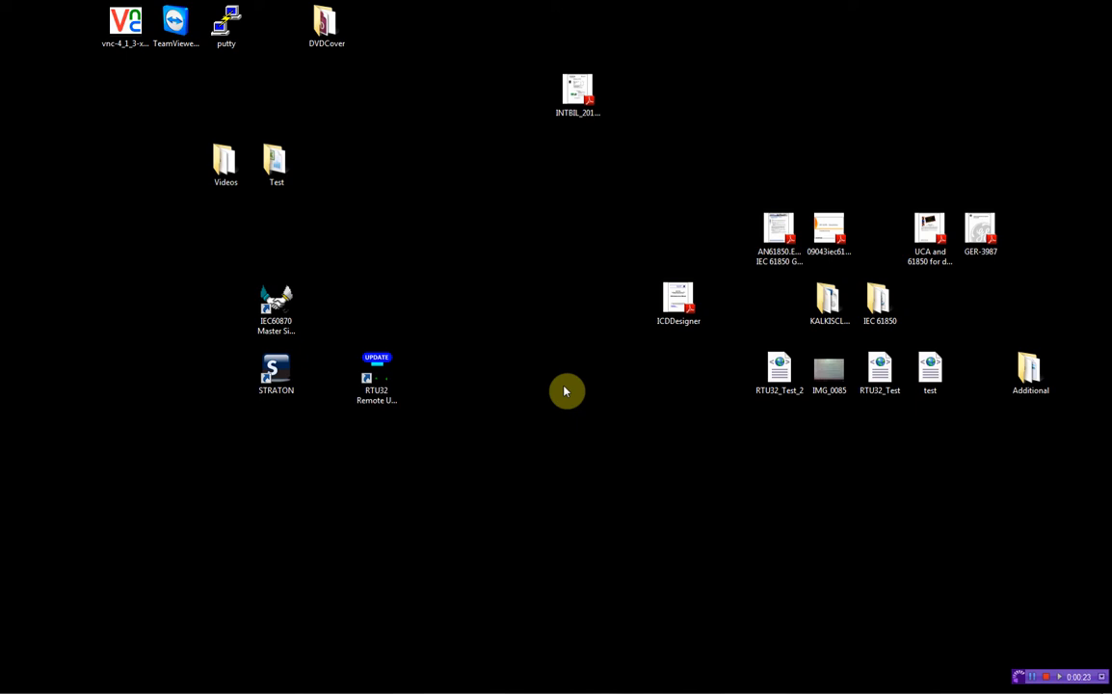
pyautogui.moveTo(565, 389)
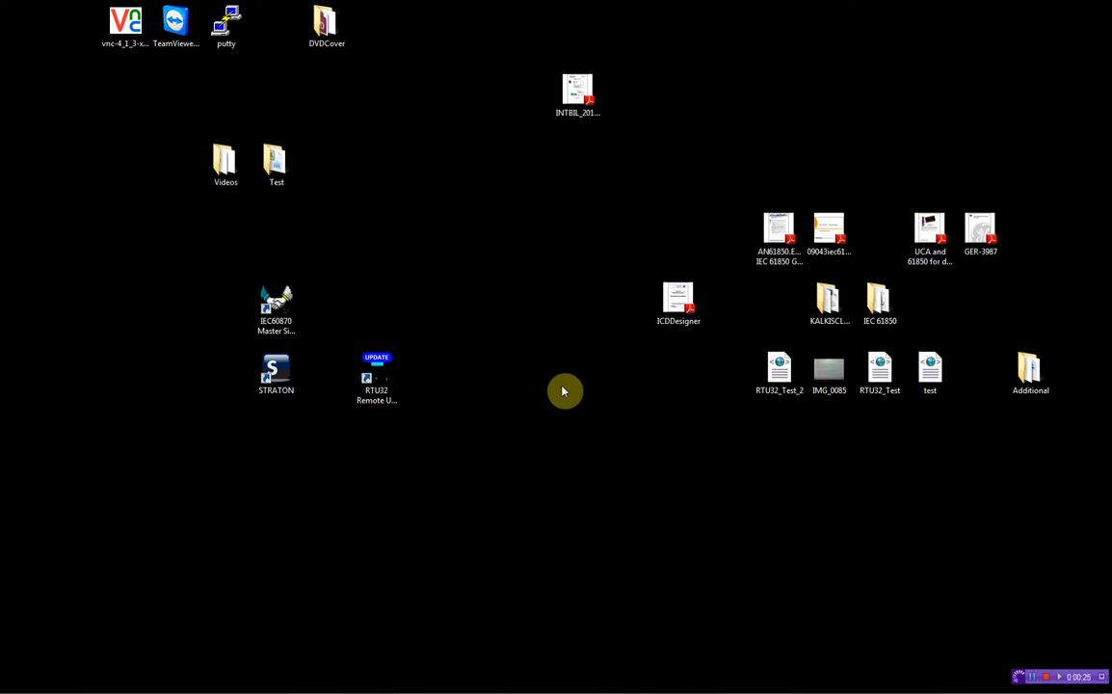
# Launch the RTU32 Remote Update Tool from its desktop shortcut.
pyautogui.click(375, 374)
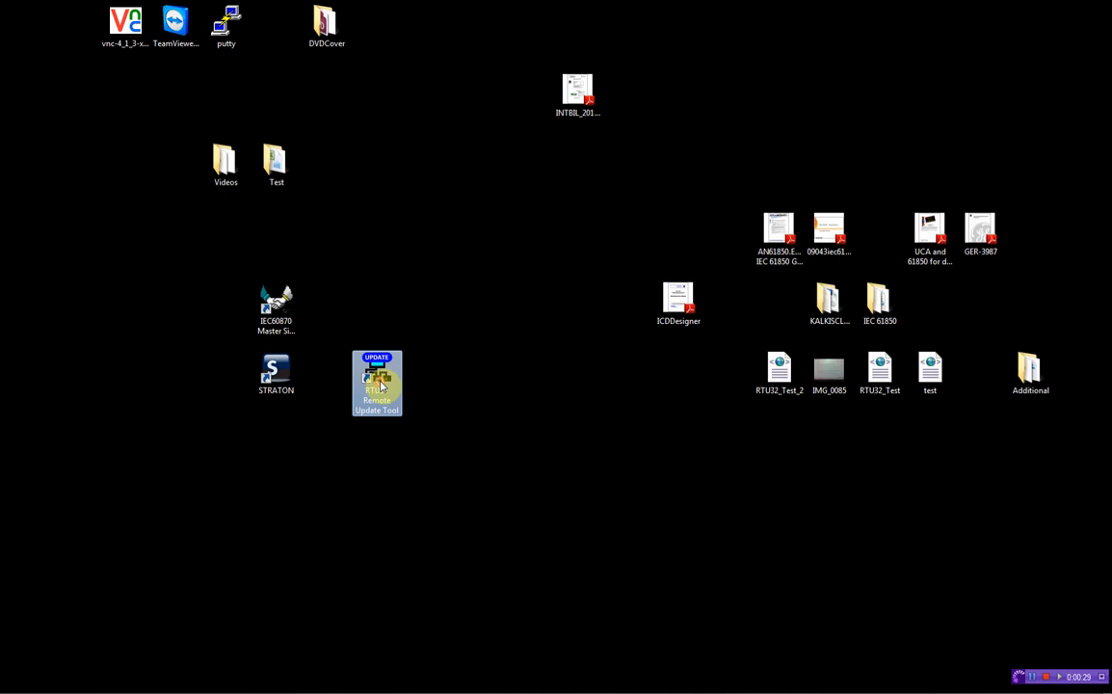
pyautogui.doubleClick(376, 381)
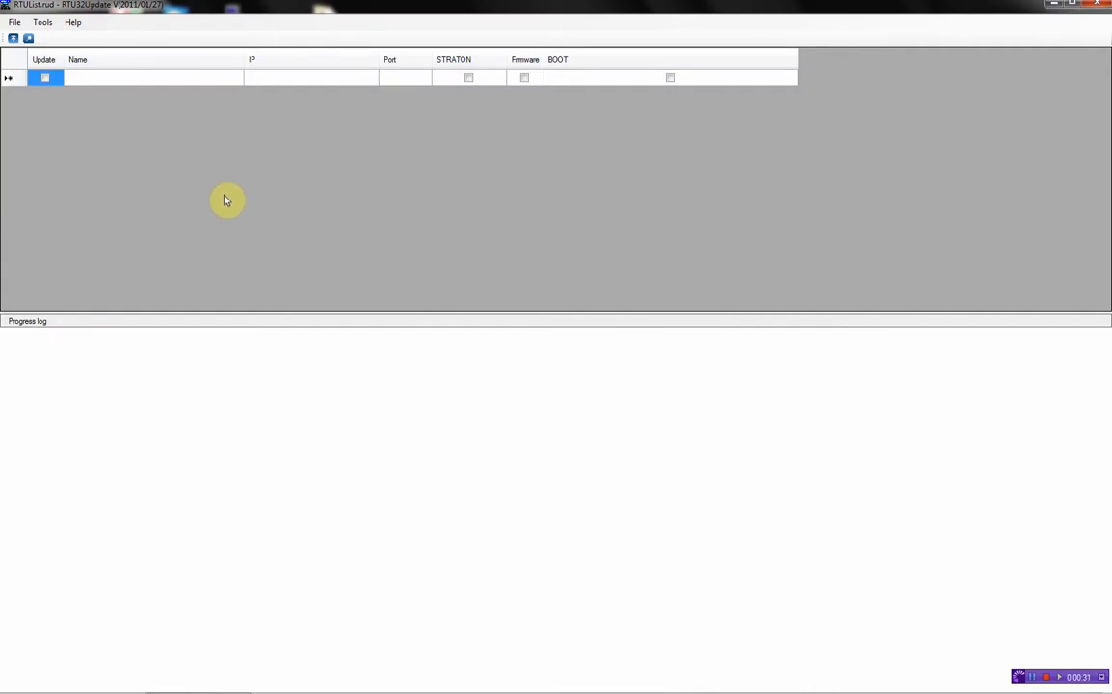
pyautogui.moveTo(300, 12)
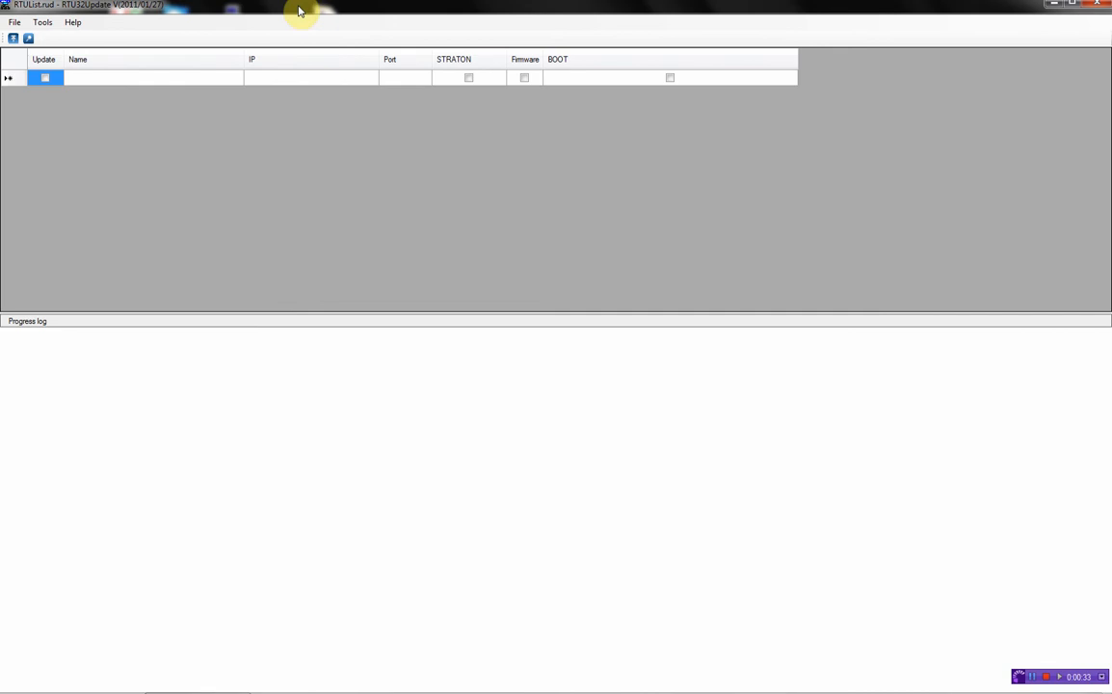
pyautogui.moveTo(181, 123)
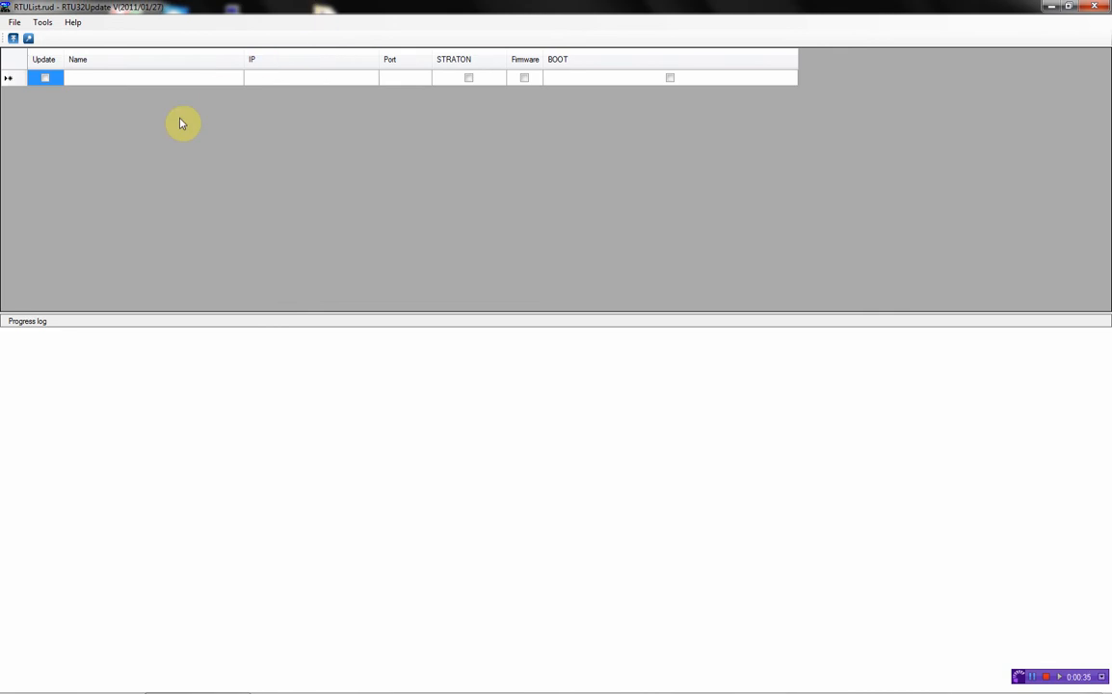
pyautogui.moveTo(189, 121)
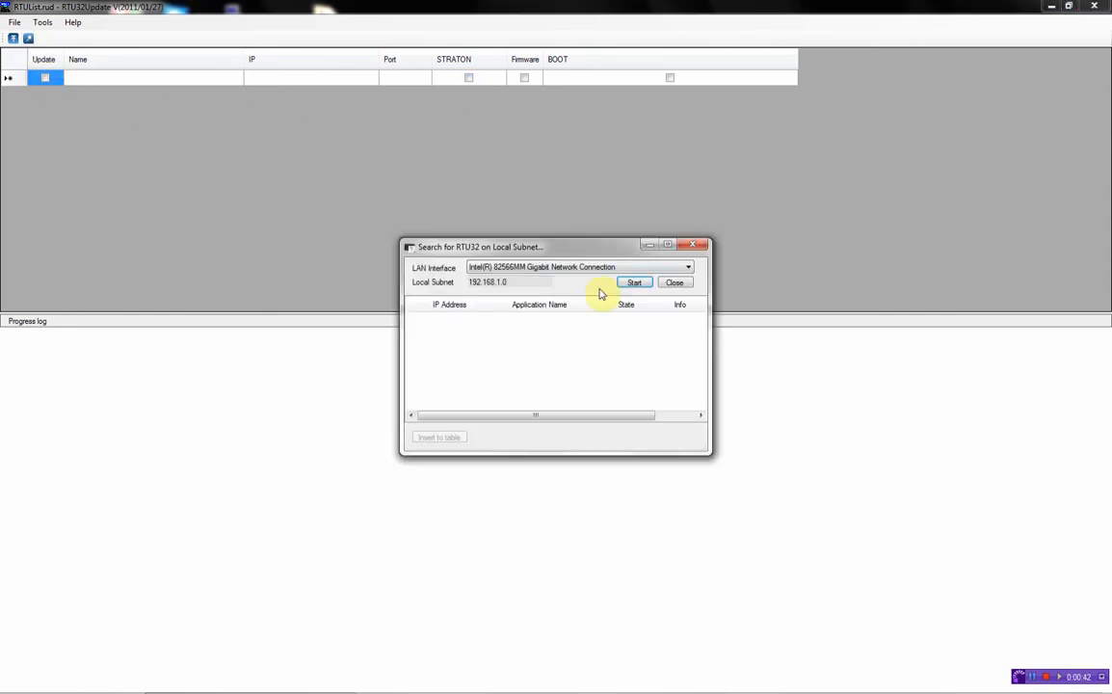
# Search the local subnet and insert the RTU at 192.168.1.145 into the update table.
pyautogui.click(634, 281)
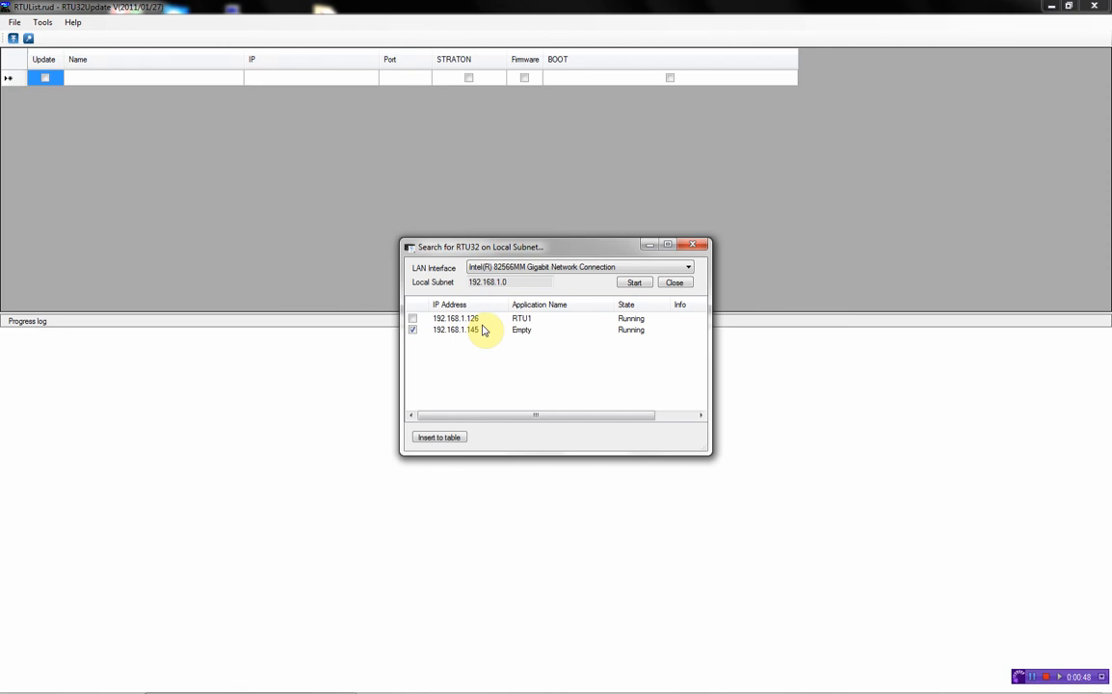
pyautogui.click(439, 435)
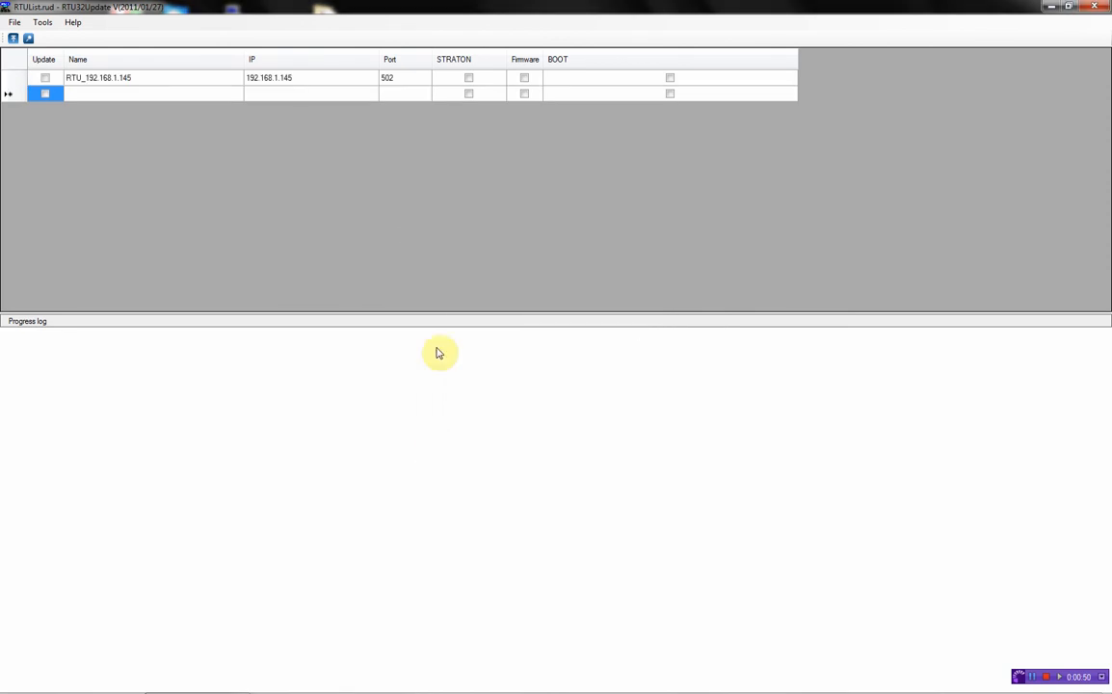
# Mark the RTU for firmware update and point it at the Flash firmware folder.
pyautogui.click(524, 77)
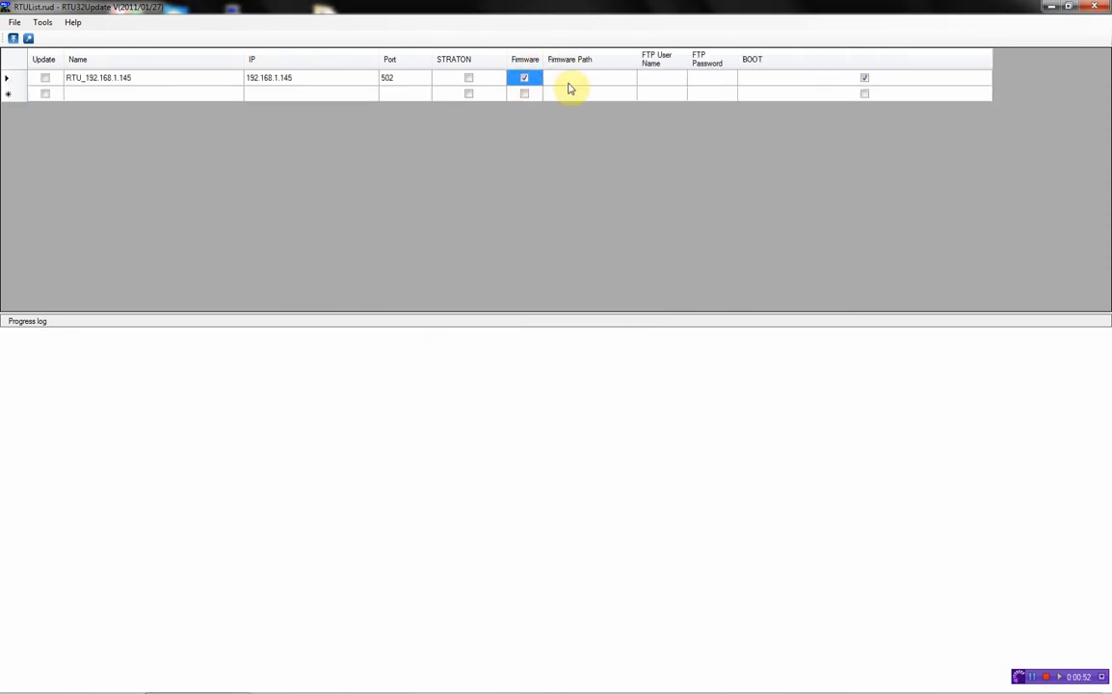
pyautogui.click(589, 77)
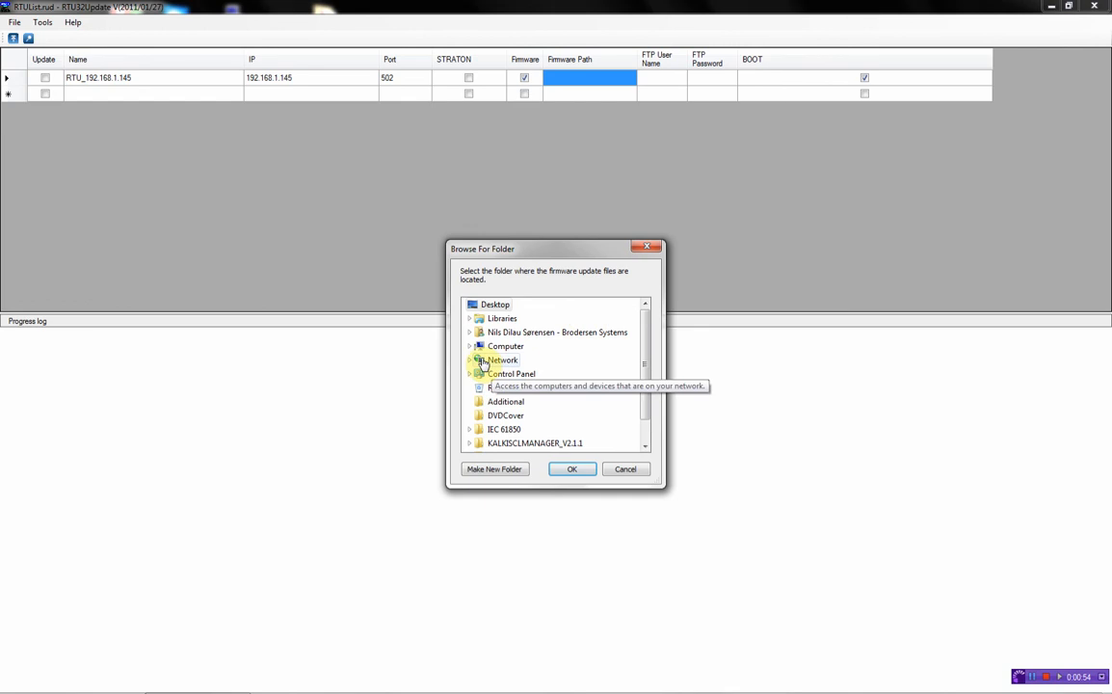
pyautogui.click(470, 347)
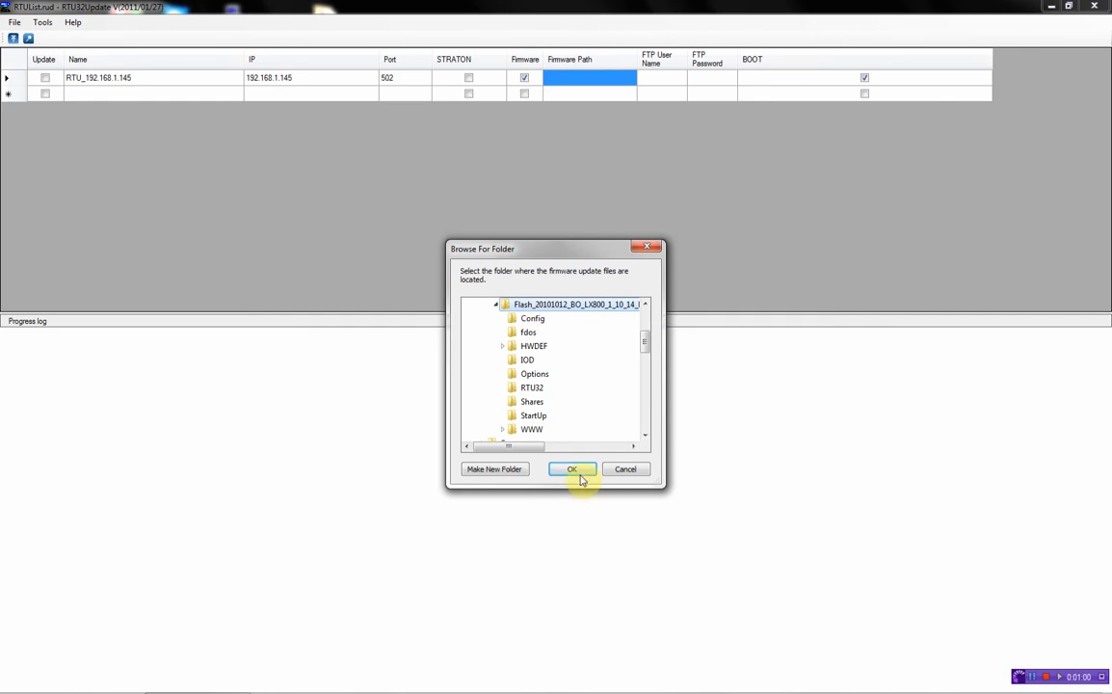
pyautogui.click(570, 468)
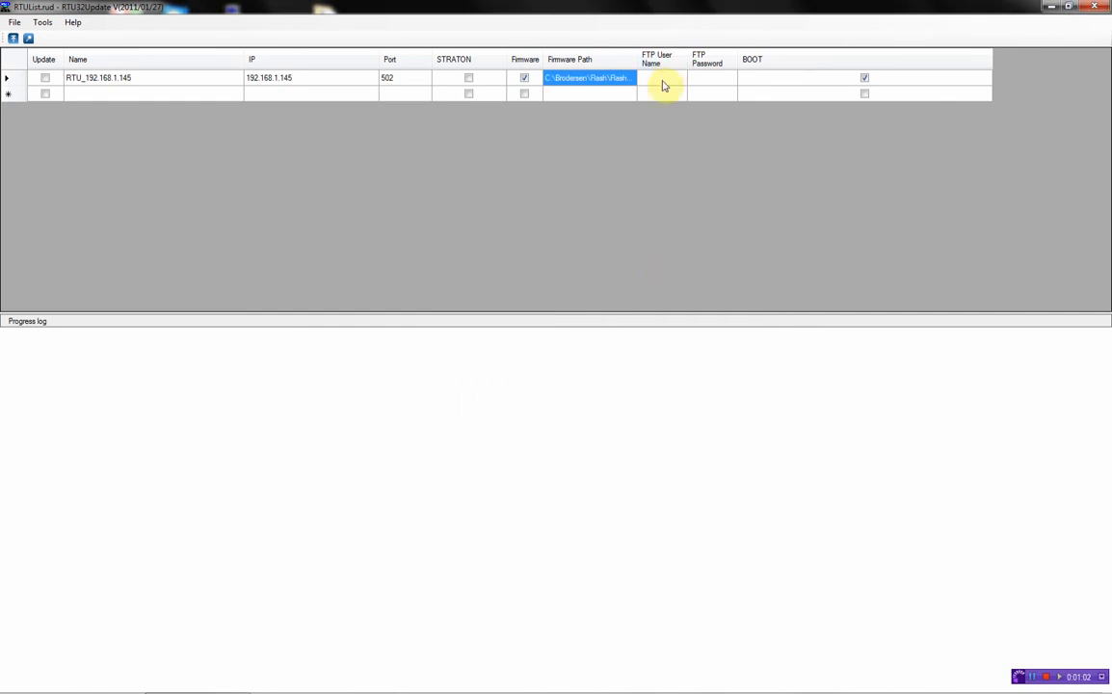
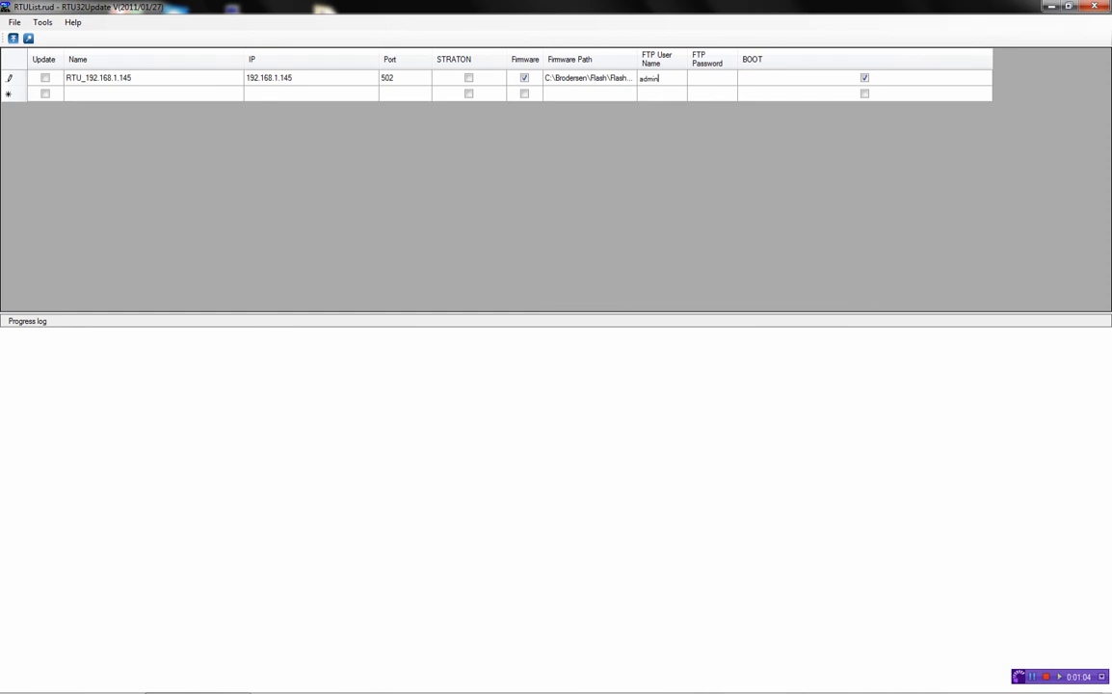
pyautogui.click(705, 79)
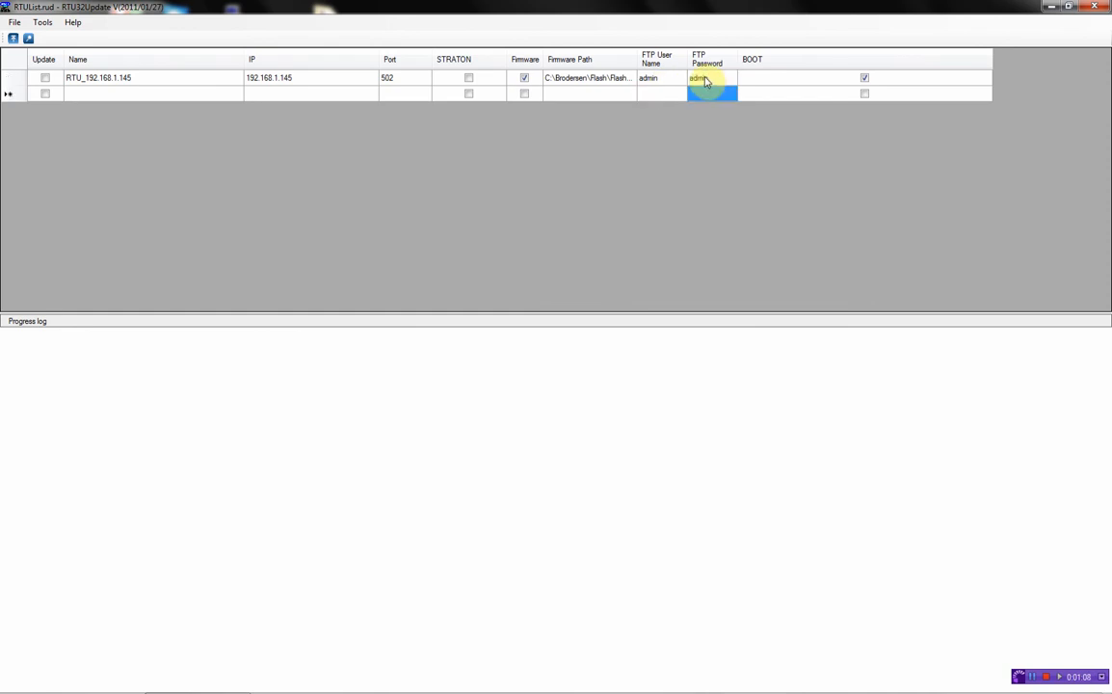
pyautogui.click(867, 77)
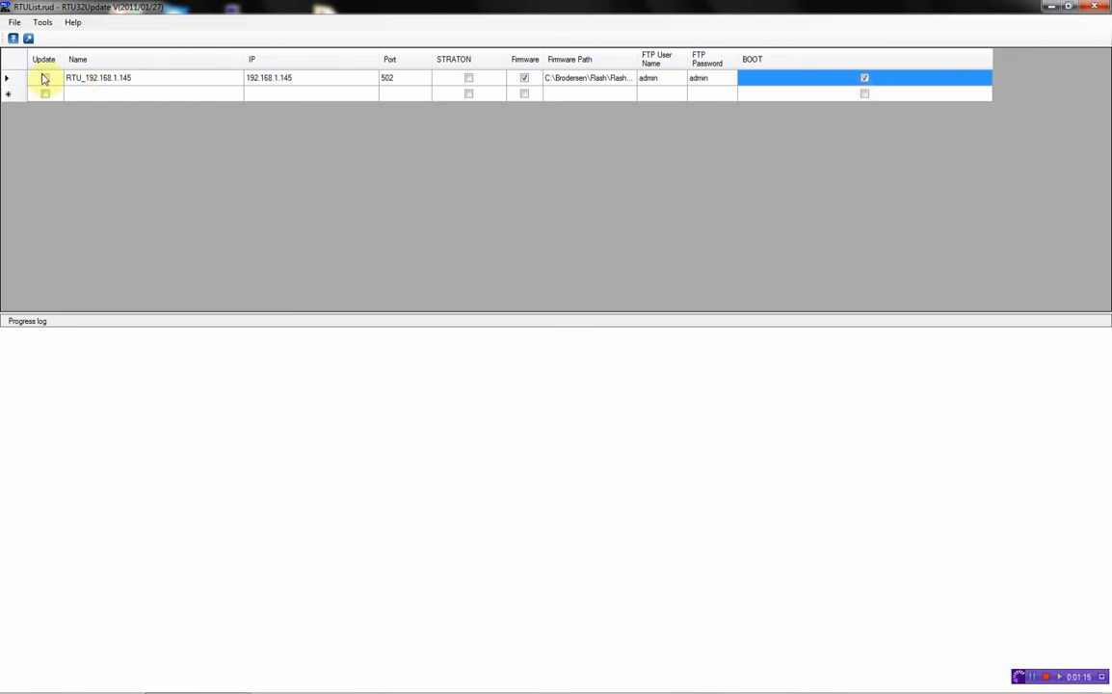
pyautogui.click(46, 79)
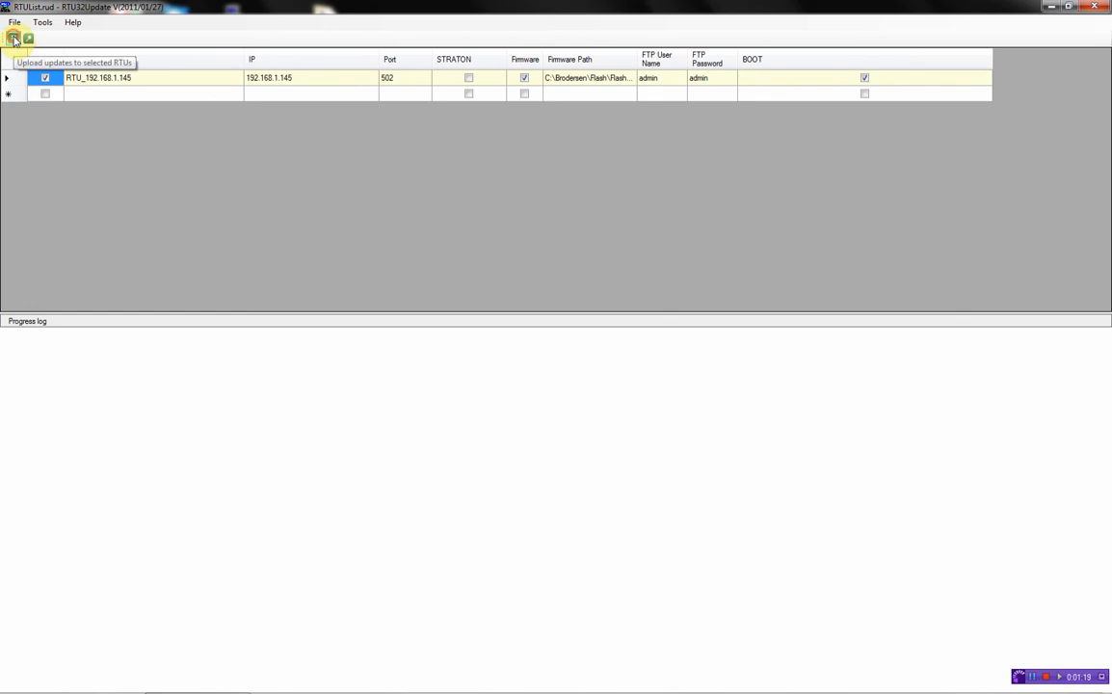
pyautogui.click(12, 38)
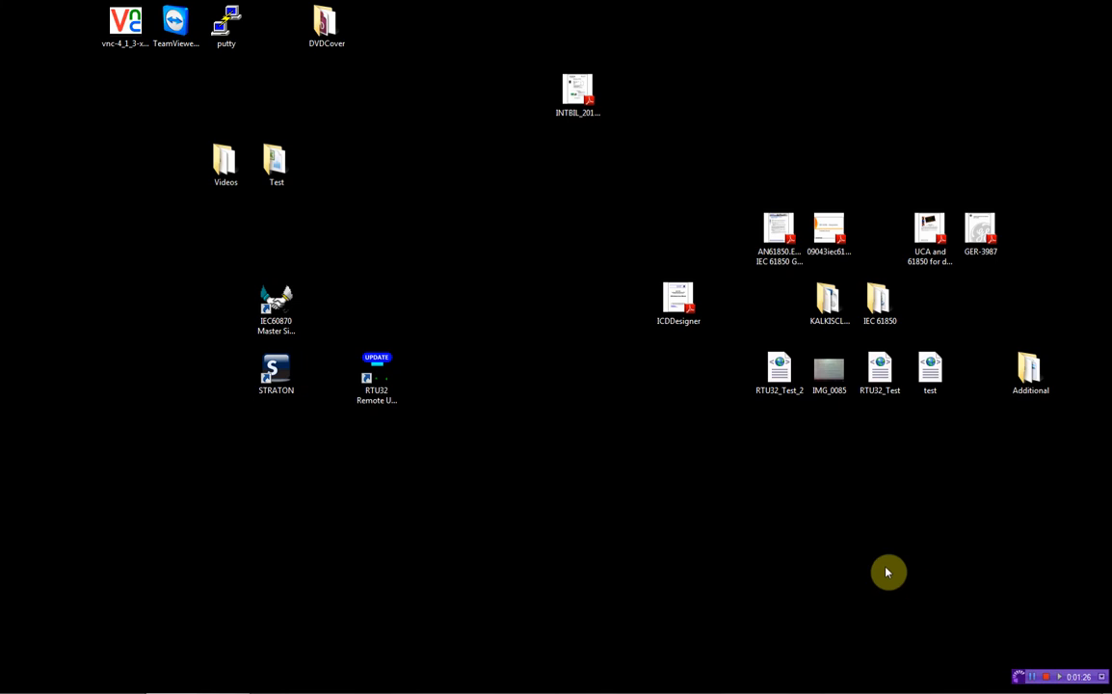
pyautogui.moveTo(609, 493)
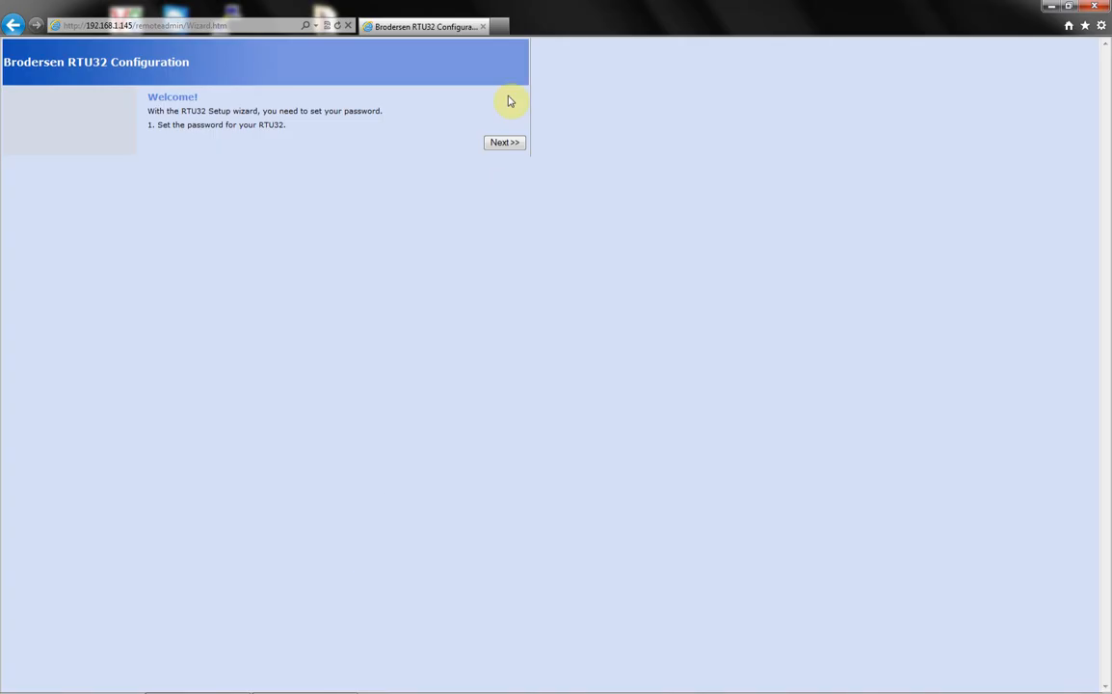
# Finish the RTU32 setup wizard with the new password so the unit restarts.
pyautogui.click(503, 142)
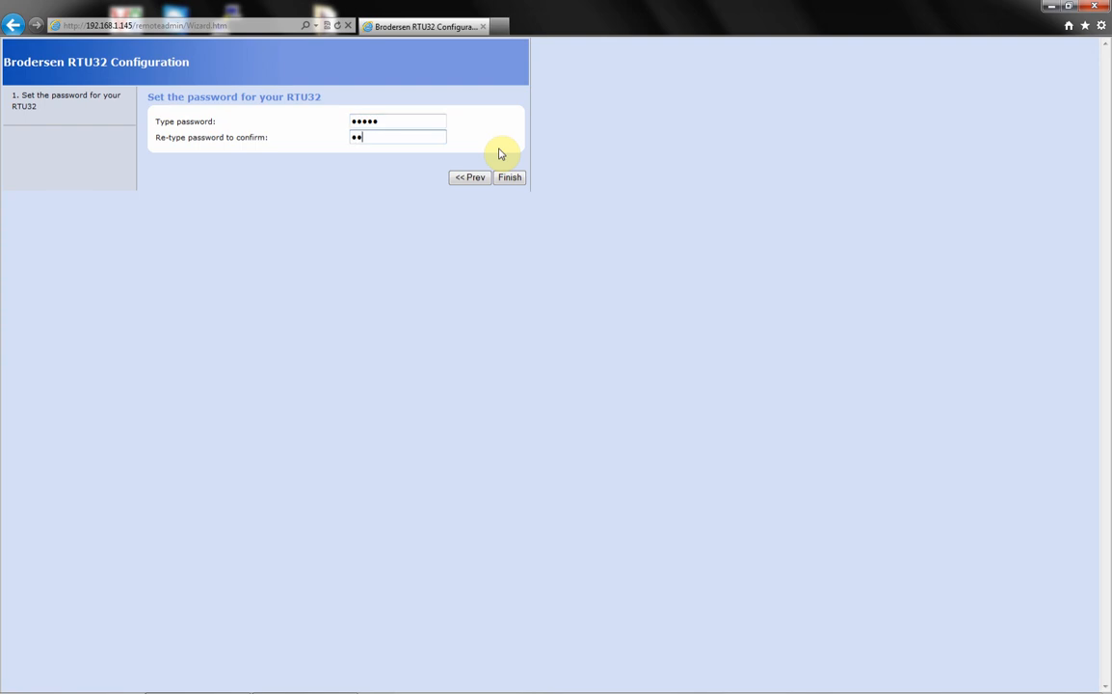
pyautogui.click(509, 178)
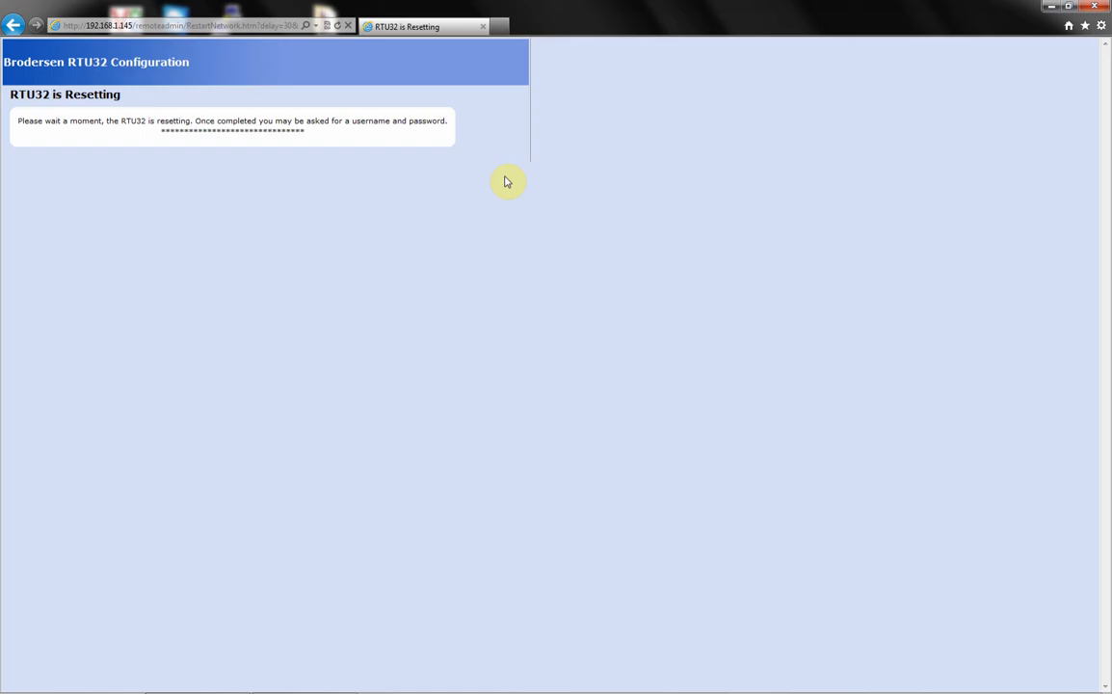
pyautogui.moveTo(513, 182)
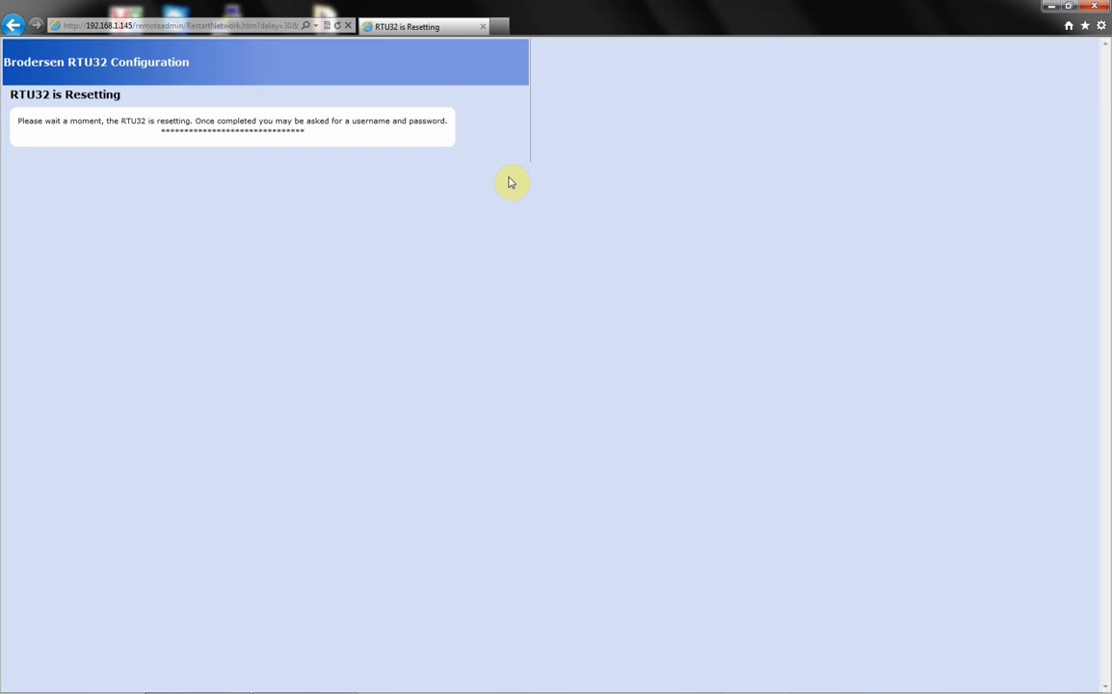
pyautogui.moveTo(524, 231)
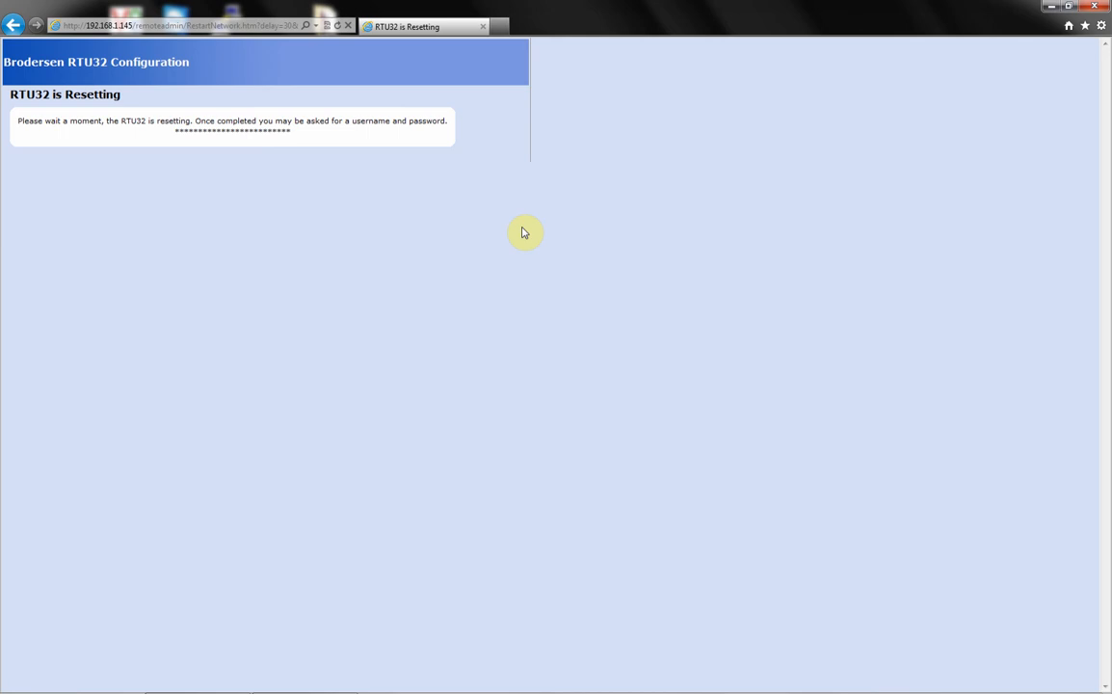
pyautogui.moveTo(528, 230)
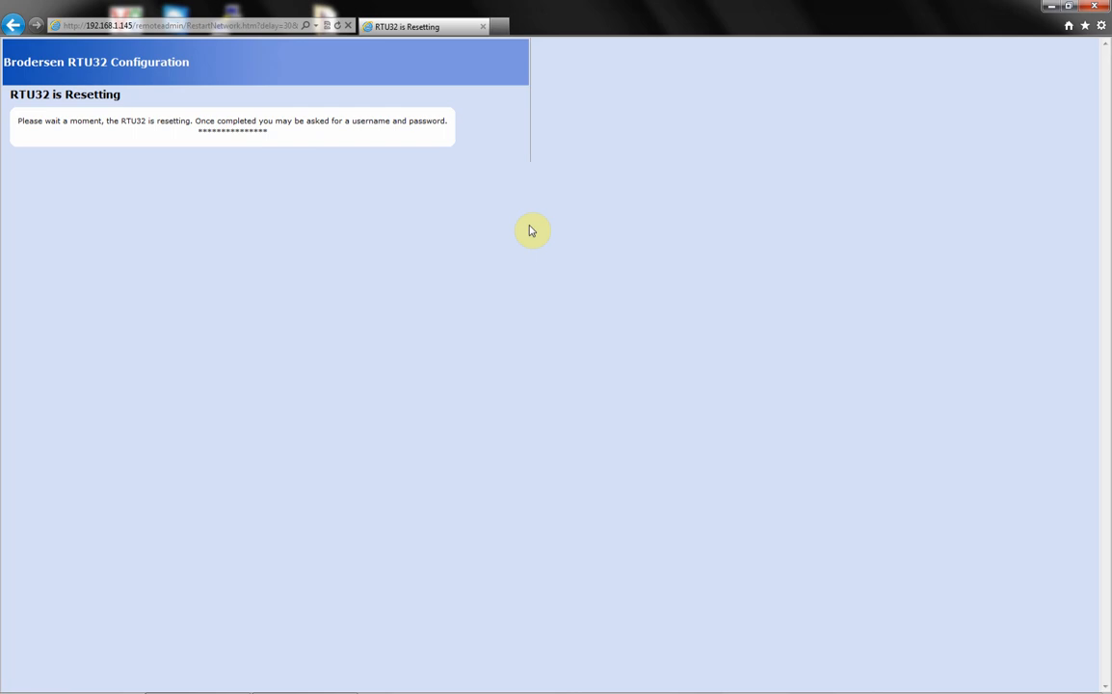
pyautogui.moveTo(971, 58)
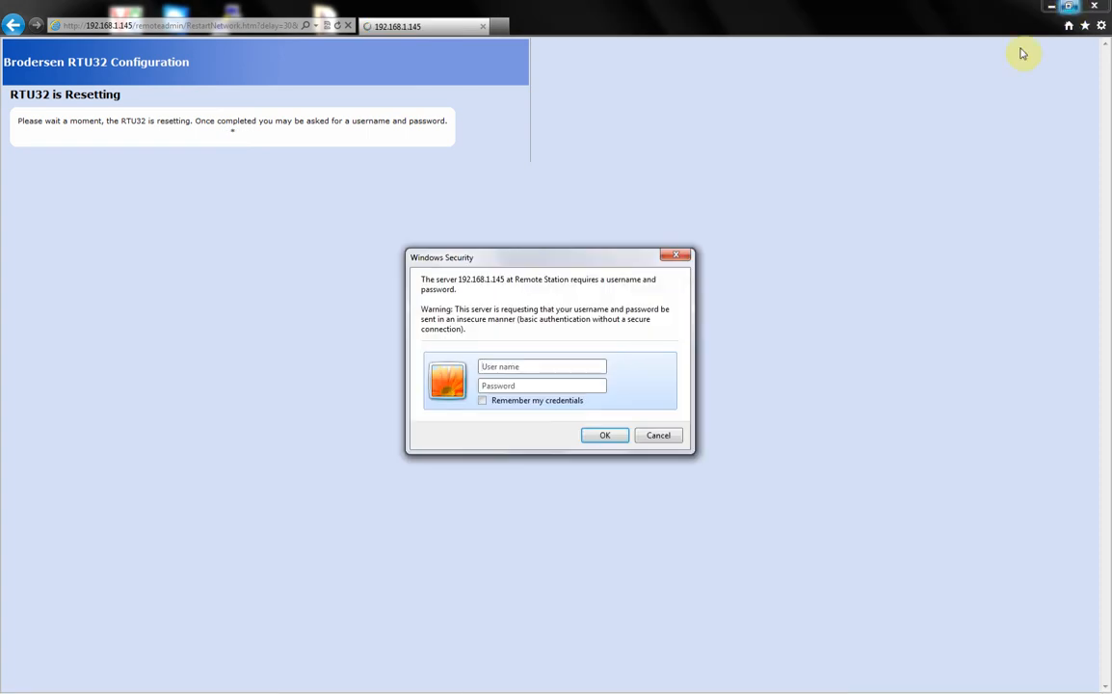
# Log in to the RTU32, review its version on Settings Overview, then close the browser.
pyautogui.click(605, 435)
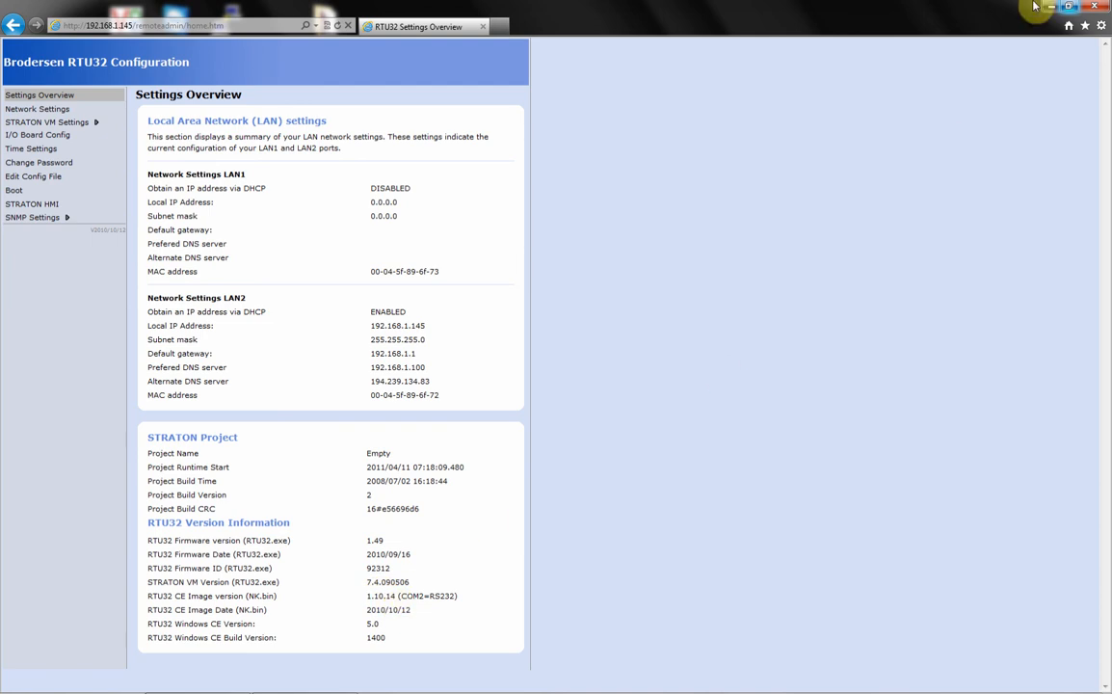
pyautogui.click(1087, 8)
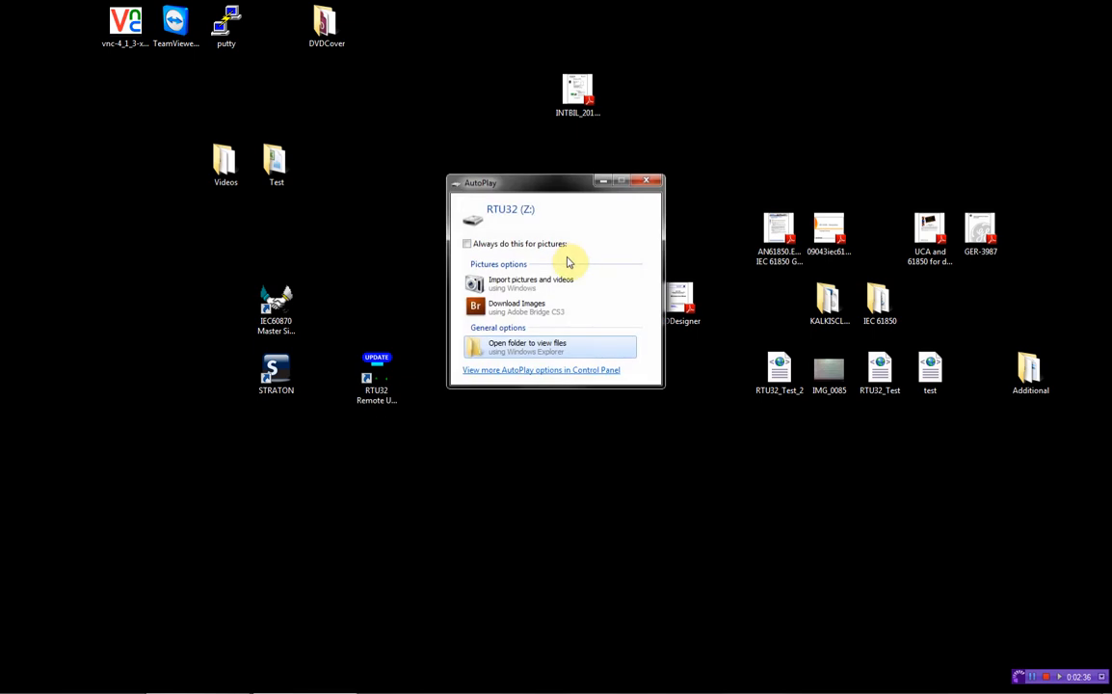
# Browse to the RTU32 (Z:) flashcard drive and delete all its files.
pyautogui.click(651, 181)
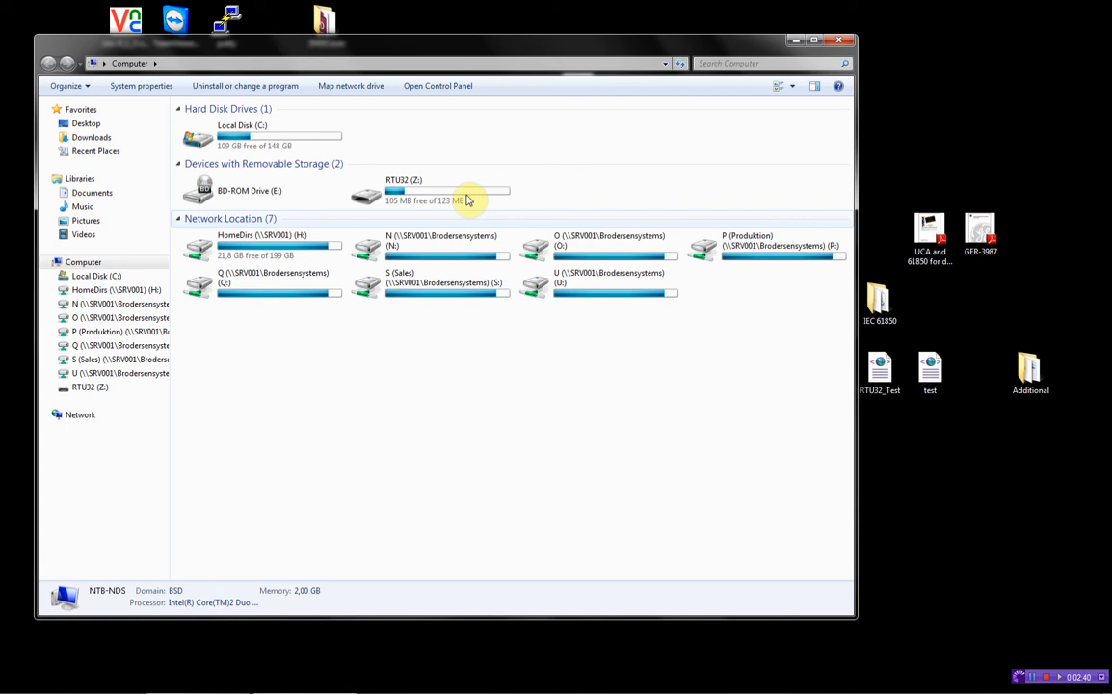
pyautogui.doubleClick(390, 191)
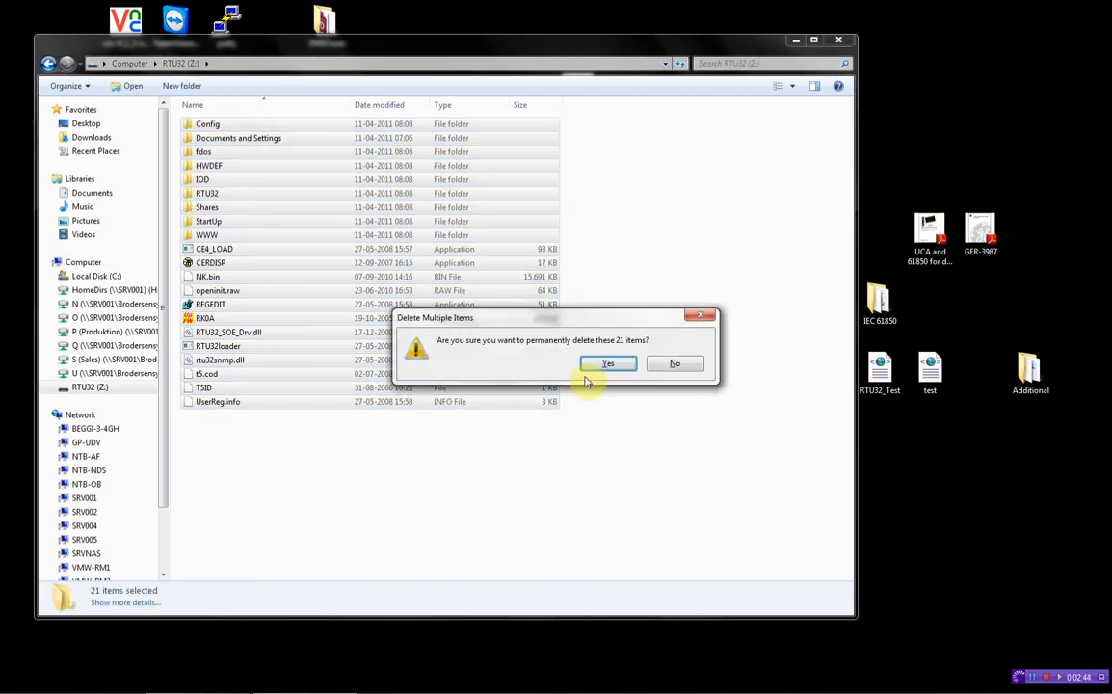
pyautogui.click(609, 362)
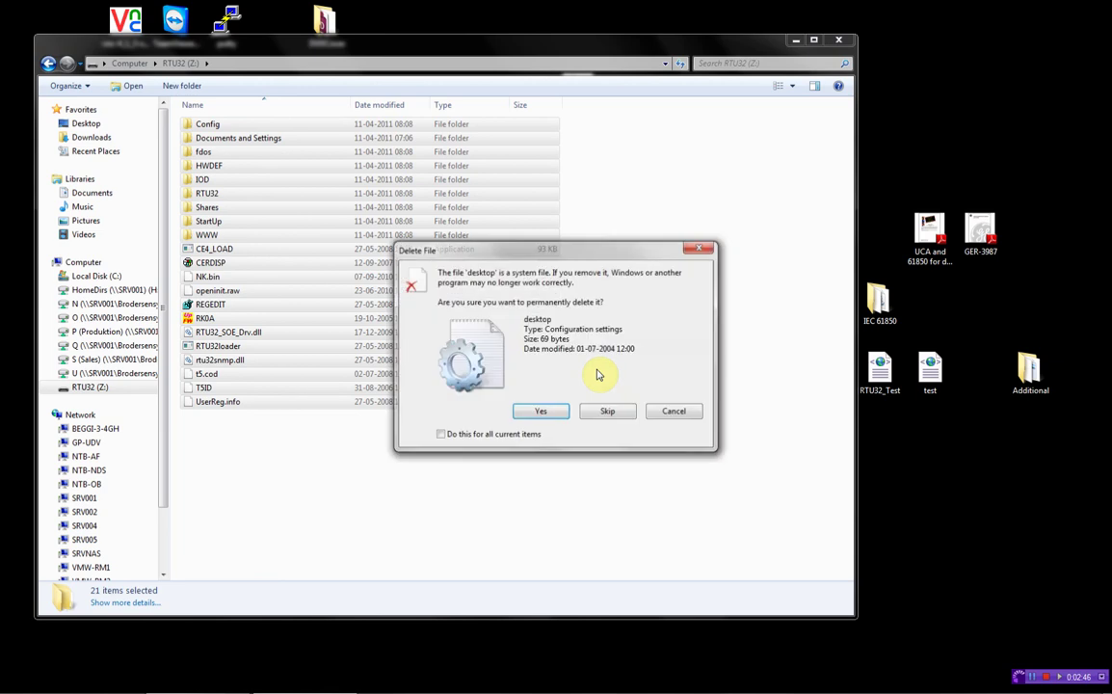
# Confirm deleting the desktop, system.hiv and System.mky system files.
pyautogui.click(540, 411)
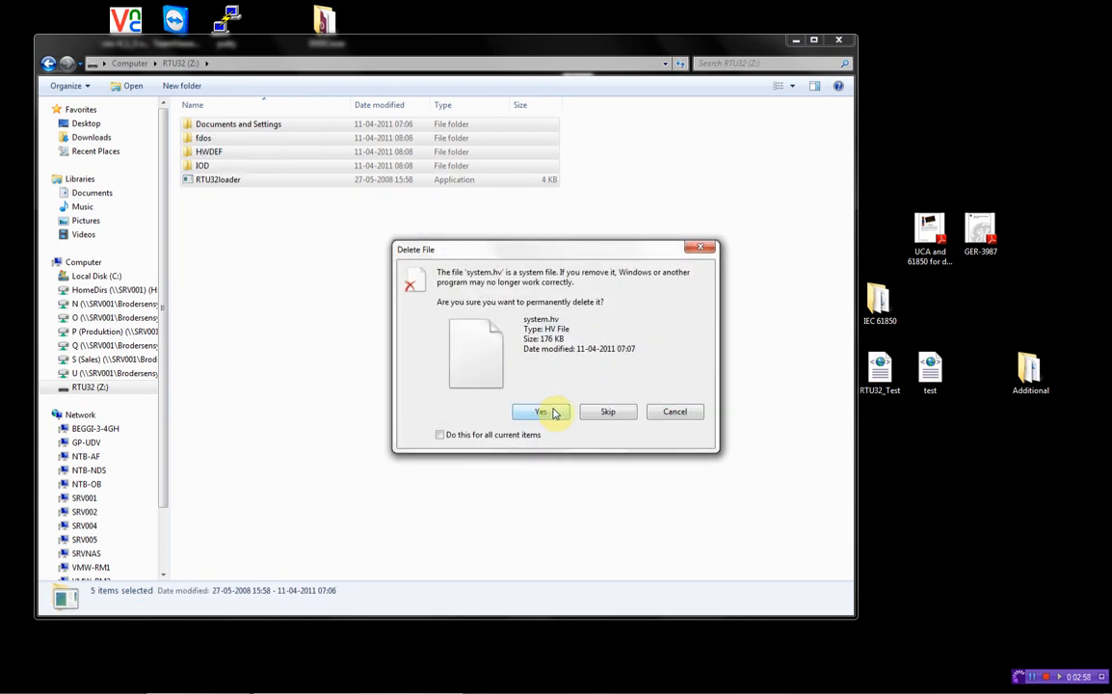
pyautogui.click(539, 412)
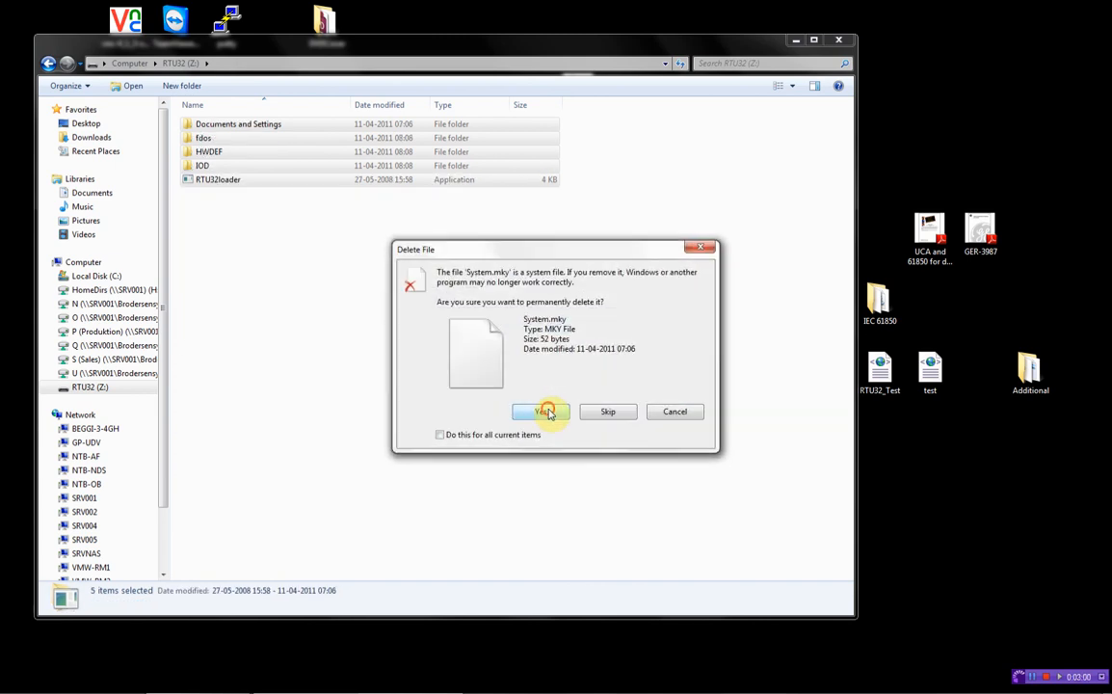
pyautogui.click(541, 412)
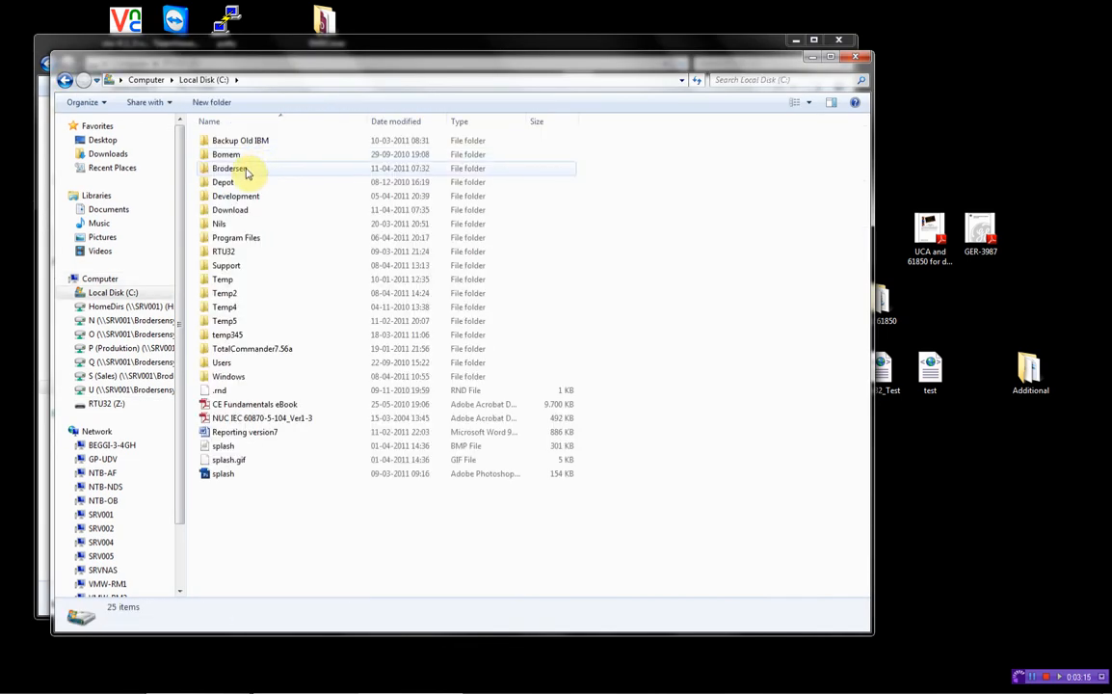
# Copy all files from the Brodersen Flash firmware package folder to the RTU32 drive.
pyautogui.doubleClick(232, 168)
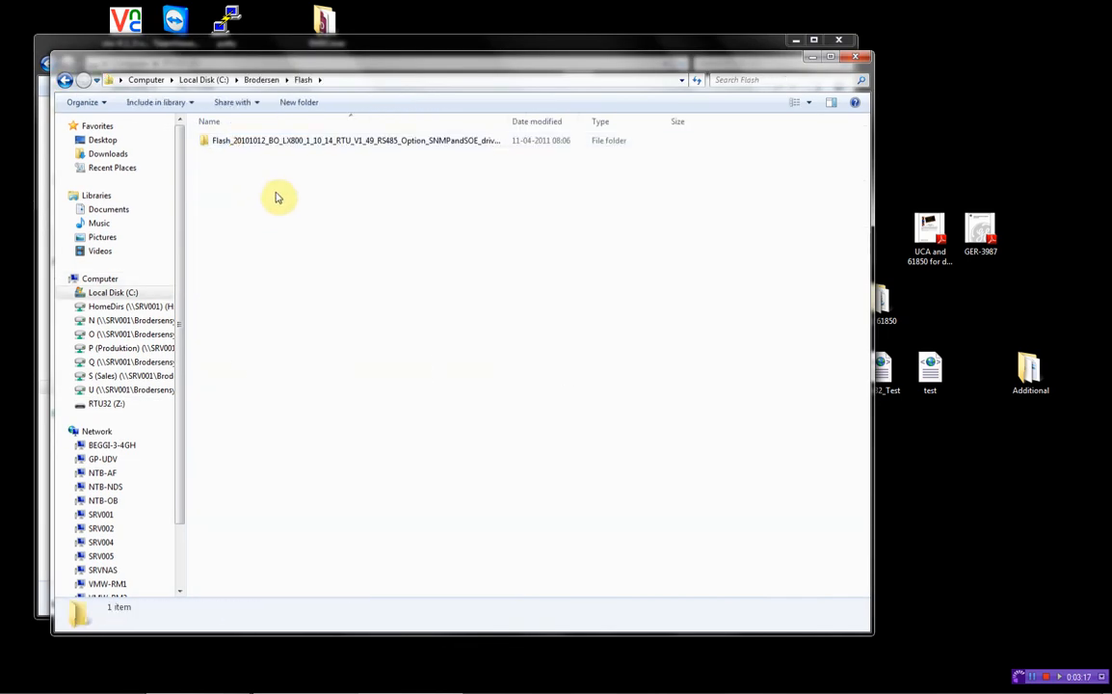
pyautogui.doubleClick(356, 138)
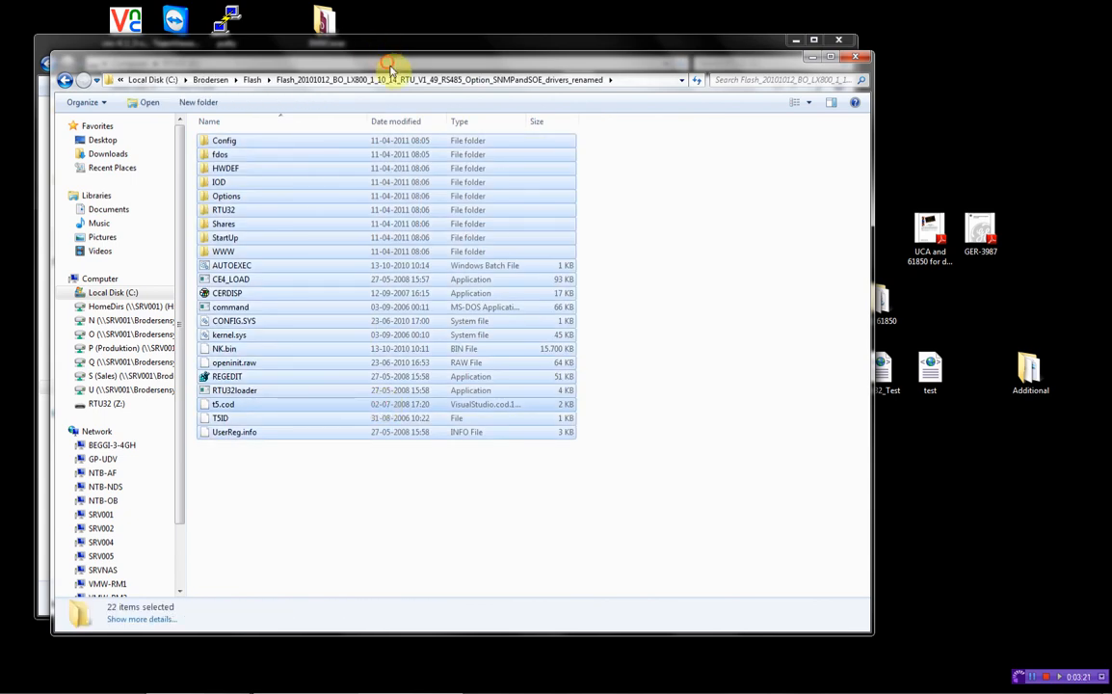
pyautogui.click(89, 386)
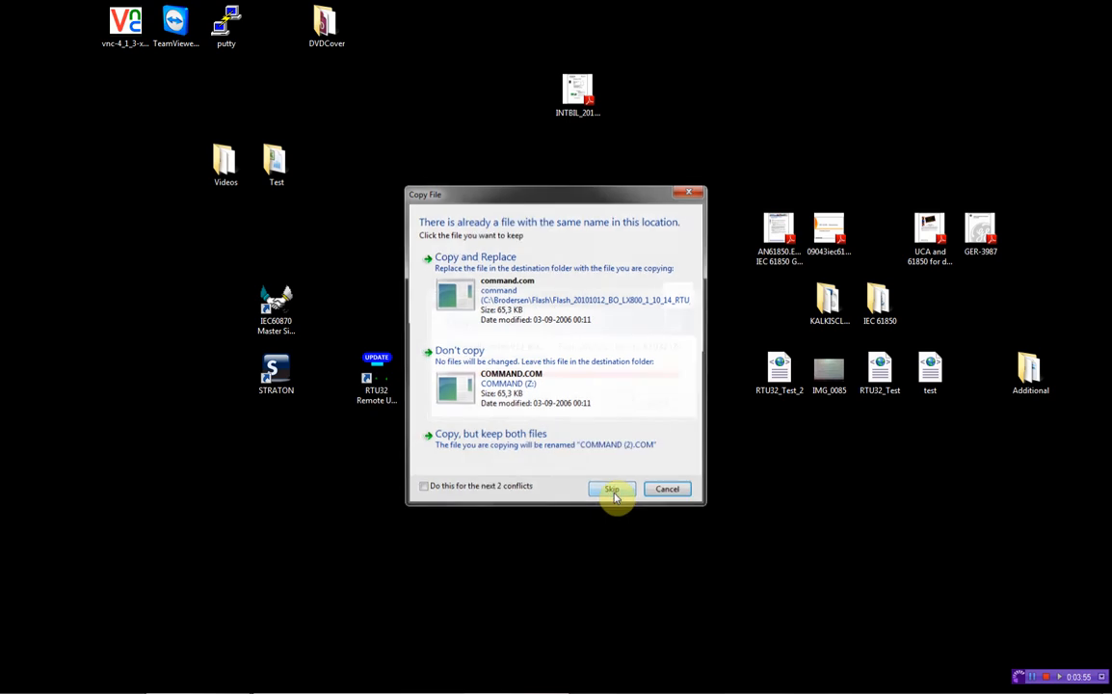
# Skip the duplicates, keeping the existing COMMAND.COM and CONFIG.SYS on the flashcard.
pyautogui.click(613, 490)
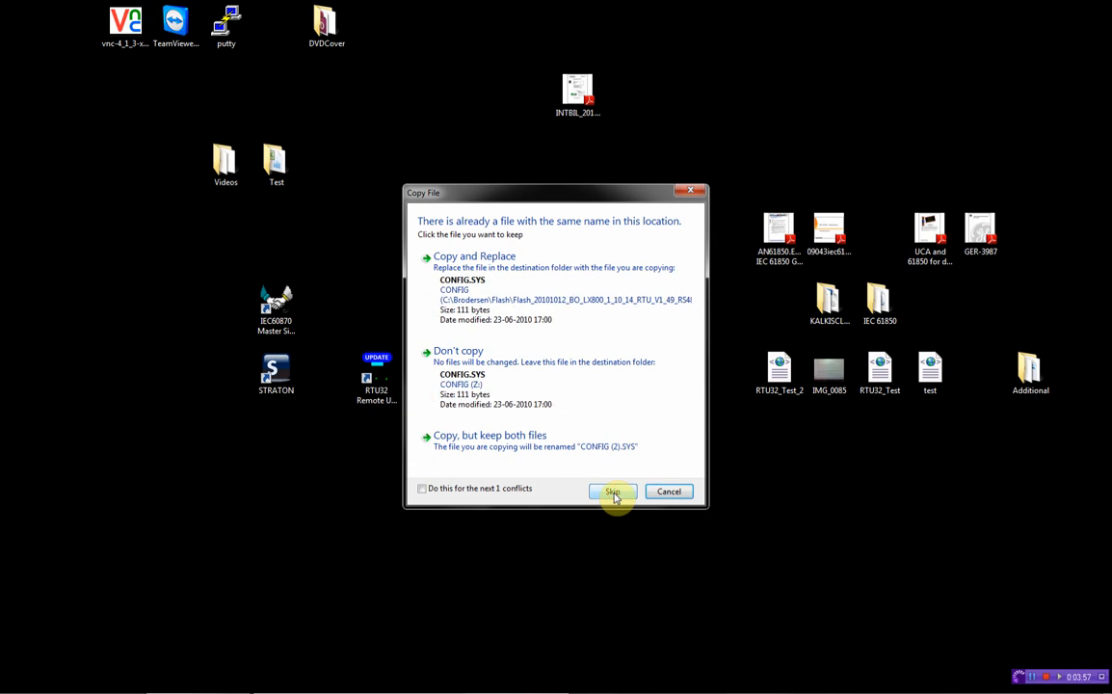
pyautogui.click(613, 491)
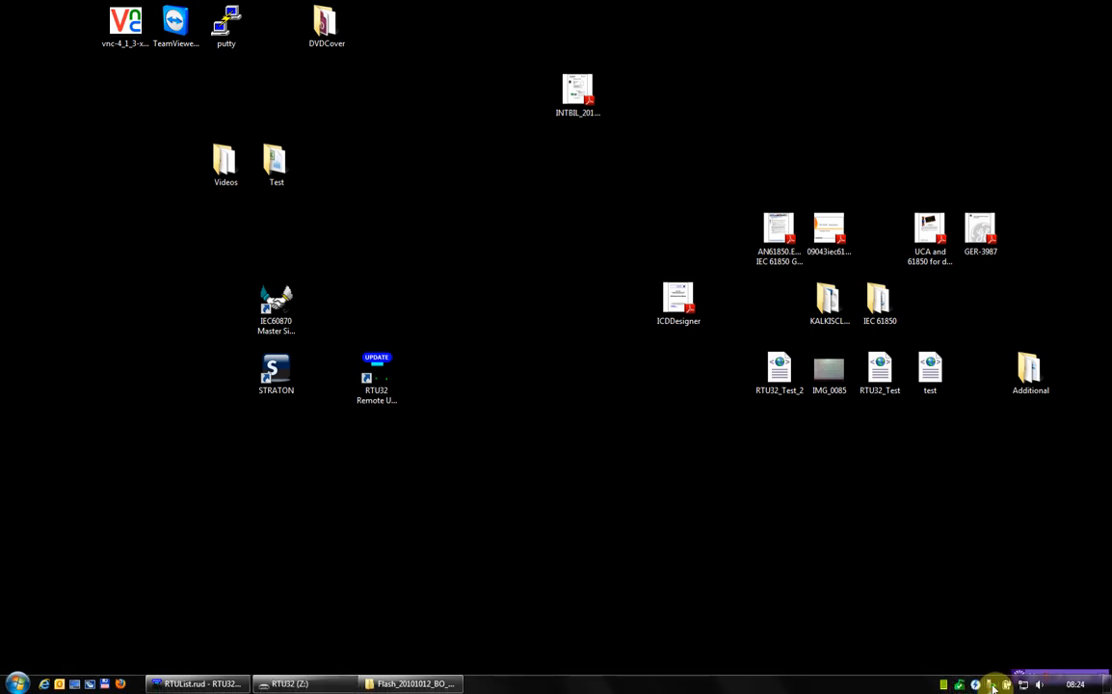
# Eject the RTU32 (Z:) flashcard drive via the Safely Remove Hardware tray icon.
pyautogui.click(1004, 682)
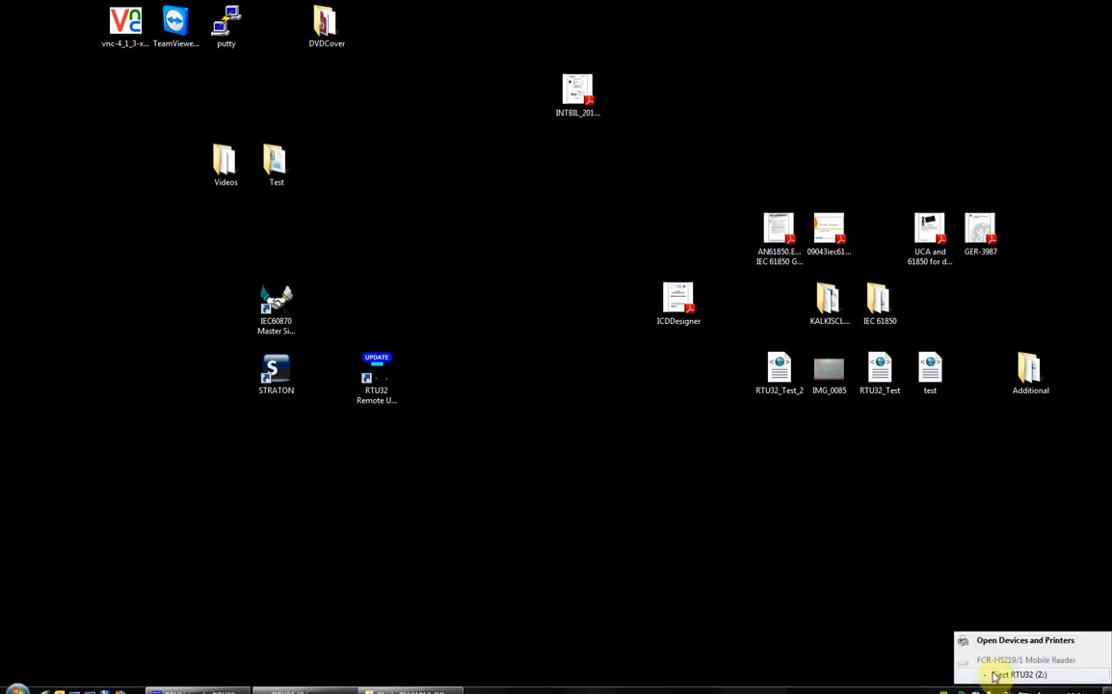
pyautogui.click(1017, 671)
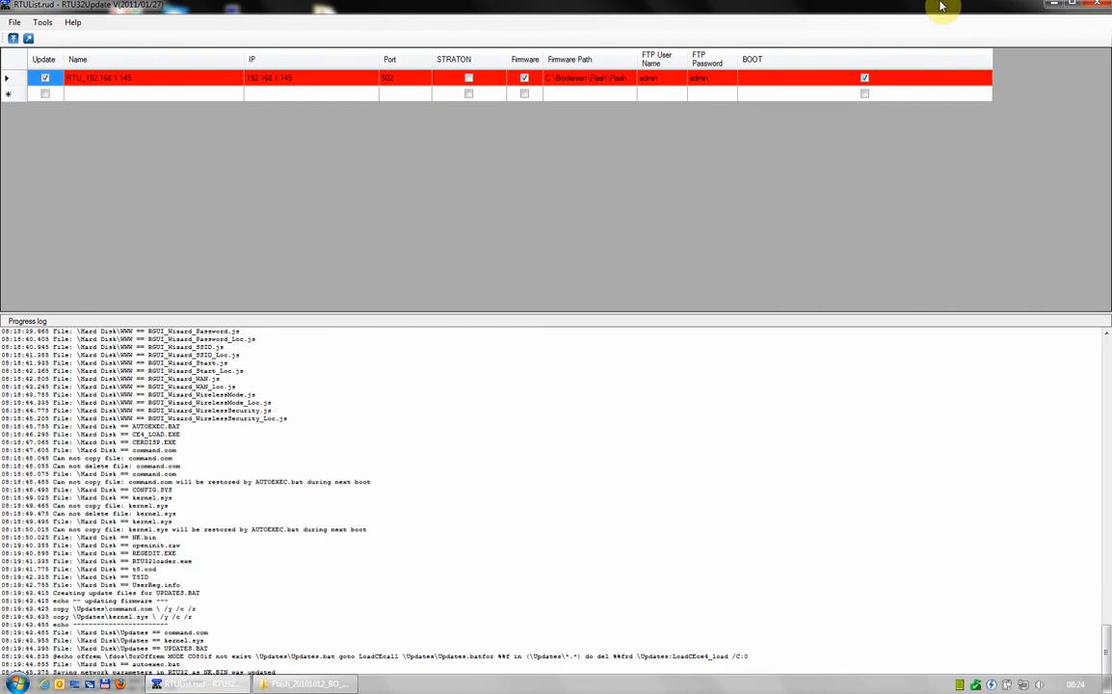
# Close the RTU32 Remote Update Tool, leaving the RTU32 web configuration wizard at 192.168.1.145.
pyautogui.click(1097, 4)
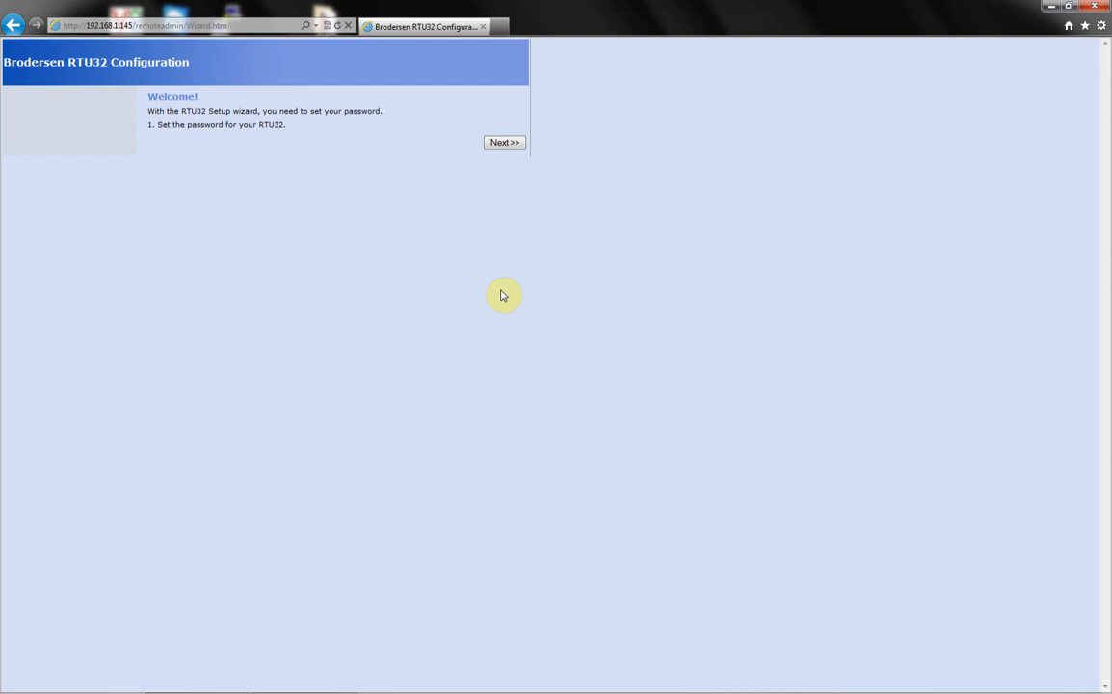
# Enter and confirm the new RTU32 password and finish the wizard so the unit resets.
pyautogui.click(505, 142)
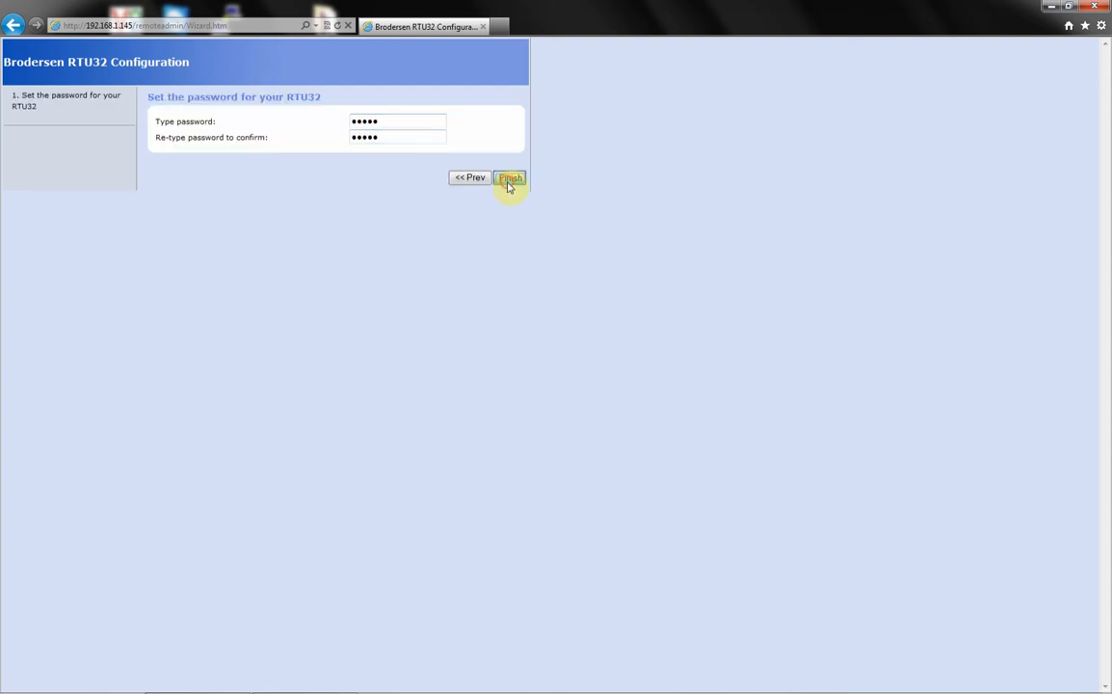
pyautogui.click(509, 177)
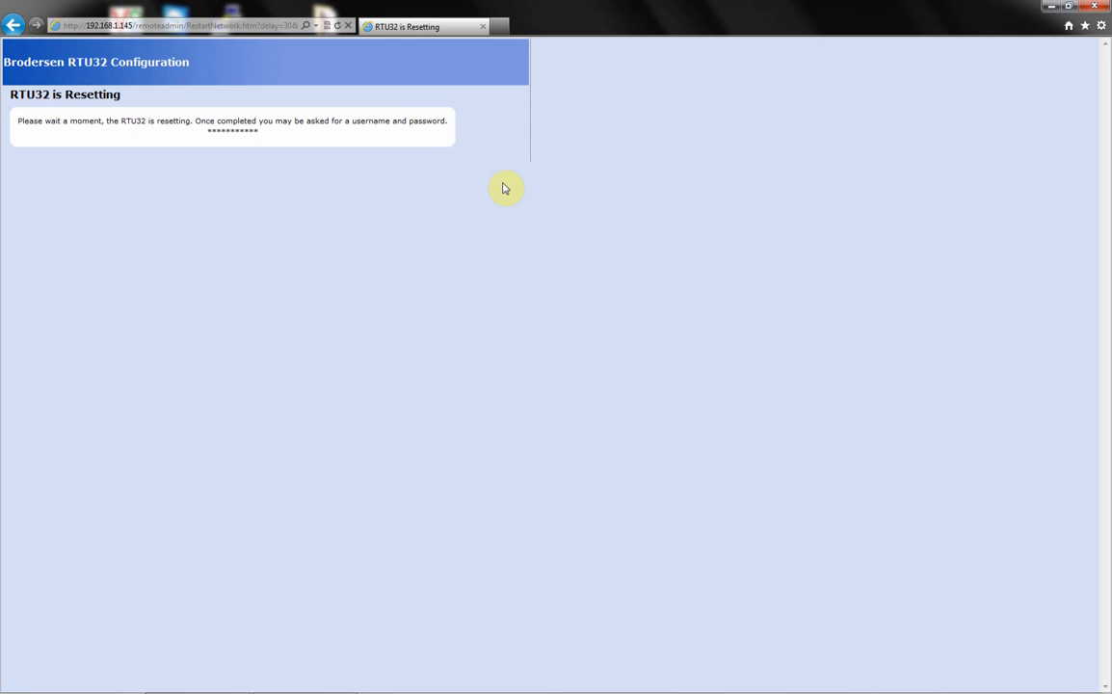
pyautogui.moveTo(447, 281)
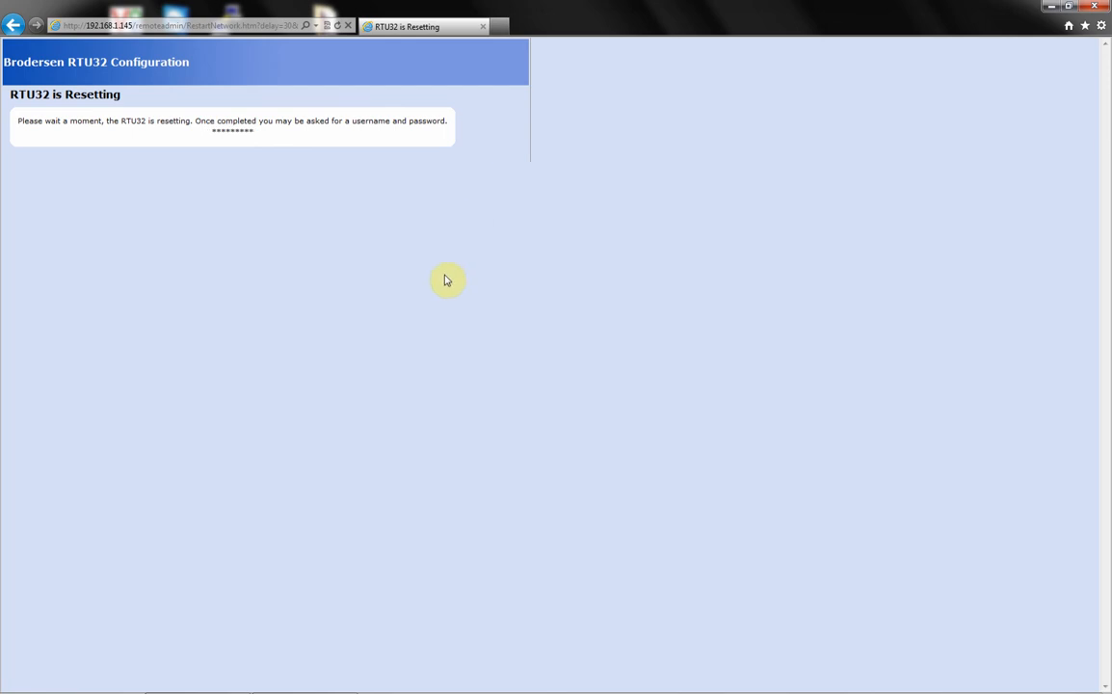